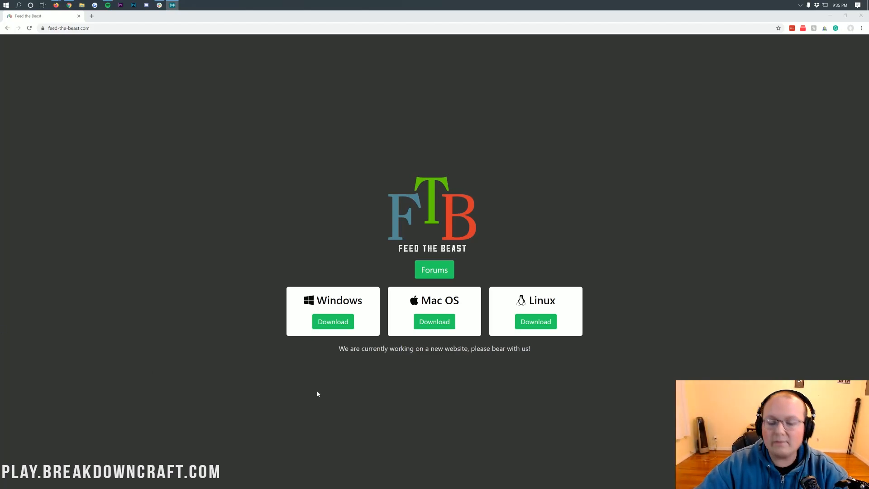
mouse_move(297, 229)
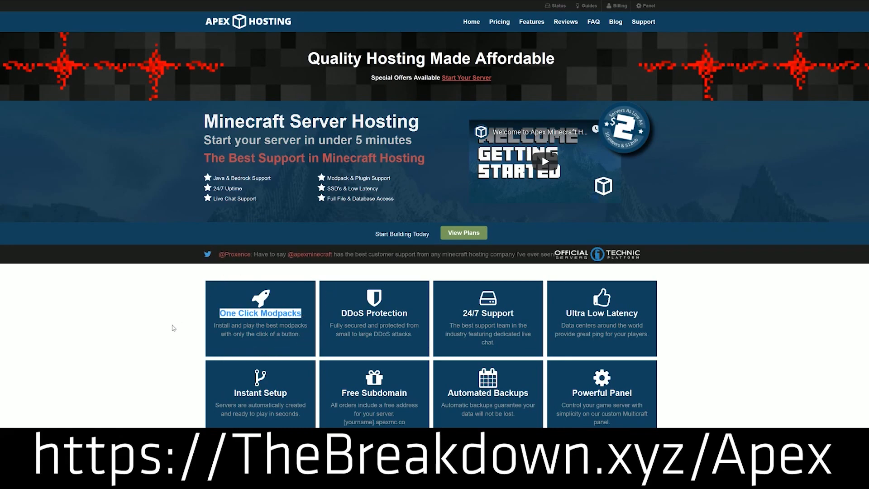
Step: Scroll to the Windows section of feed-the-beast.com and download the FTB launcher
scroll("down", 3)
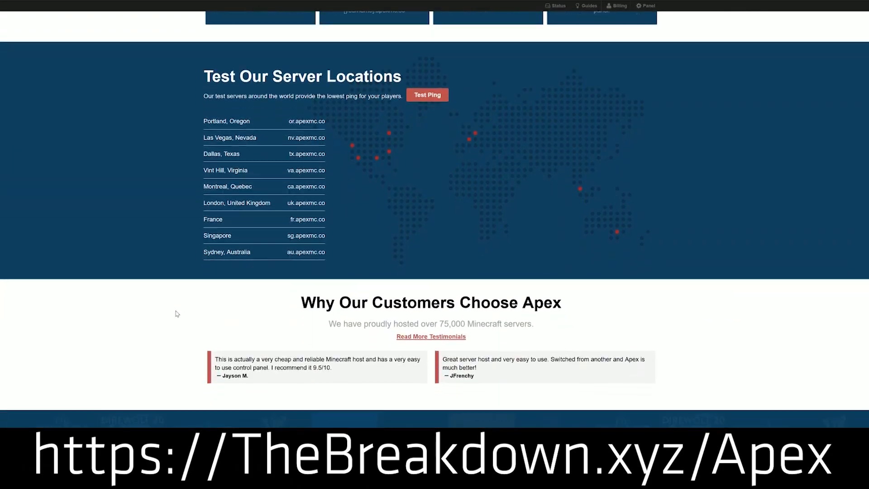
scroll("down", 3)
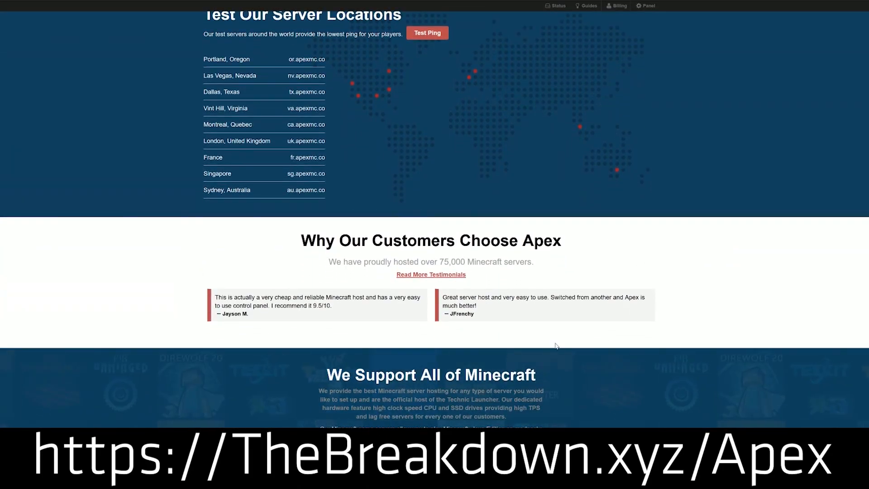
mouse_move(668, 323)
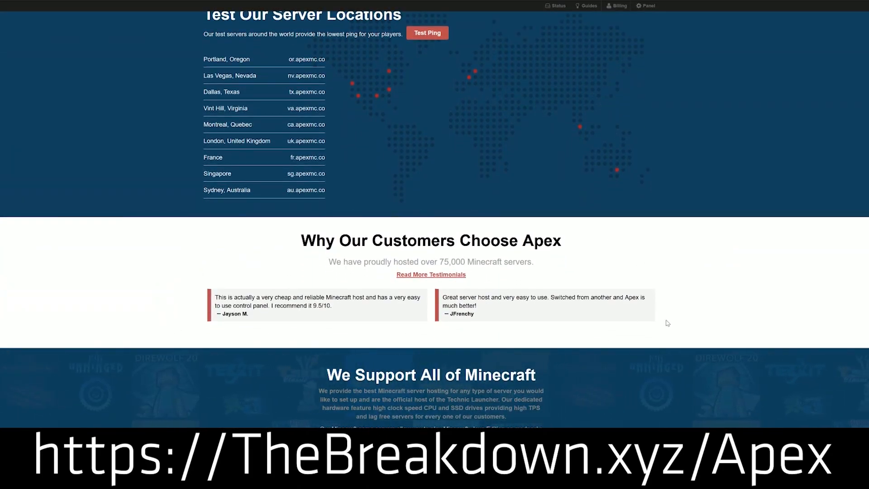
scroll("down", 3)
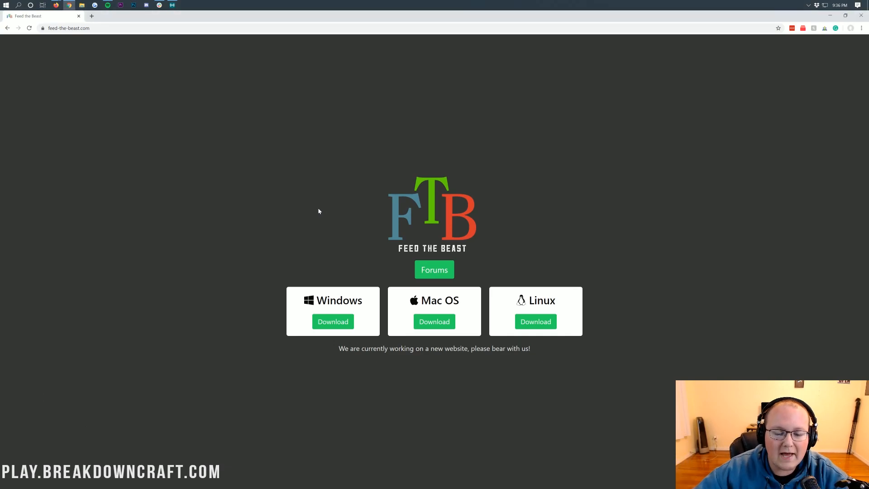
mouse_move(211, 199)
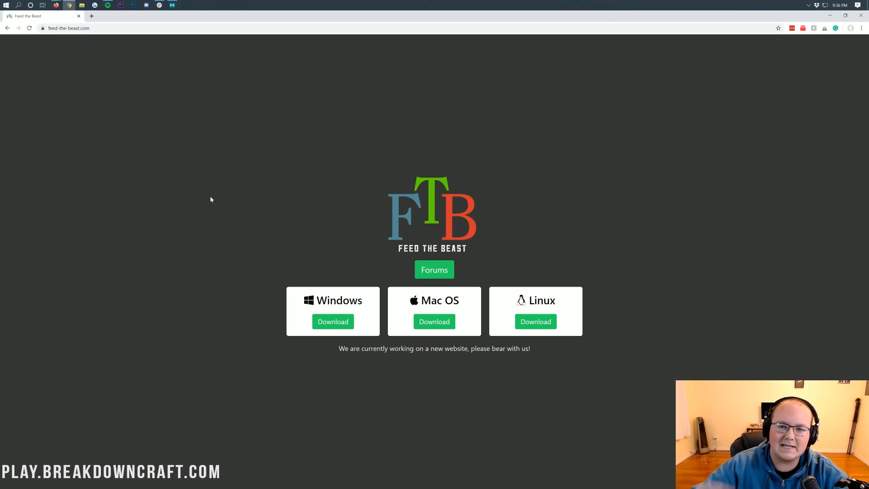
mouse_move(176, 235)
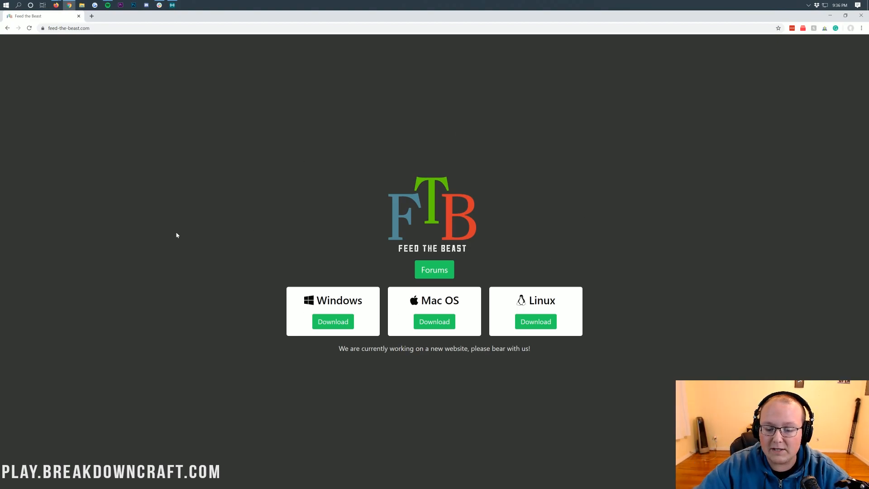
mouse_move(559, 216)
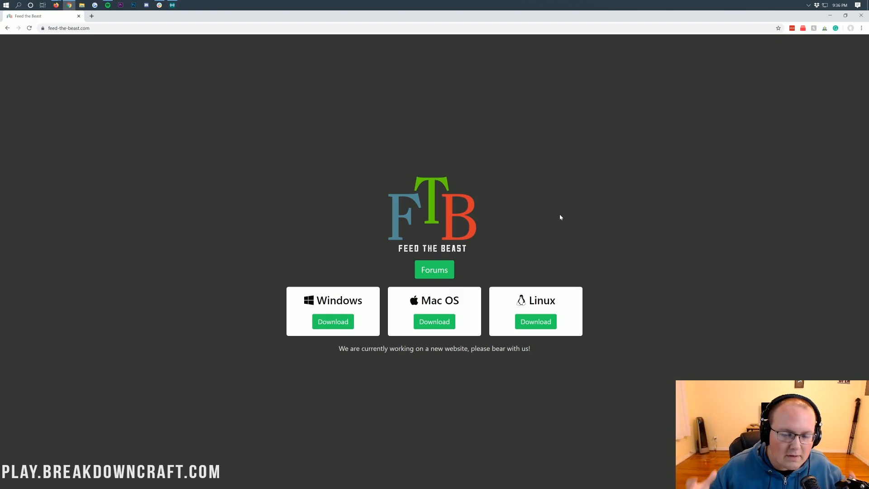
mouse_move(488, 113)
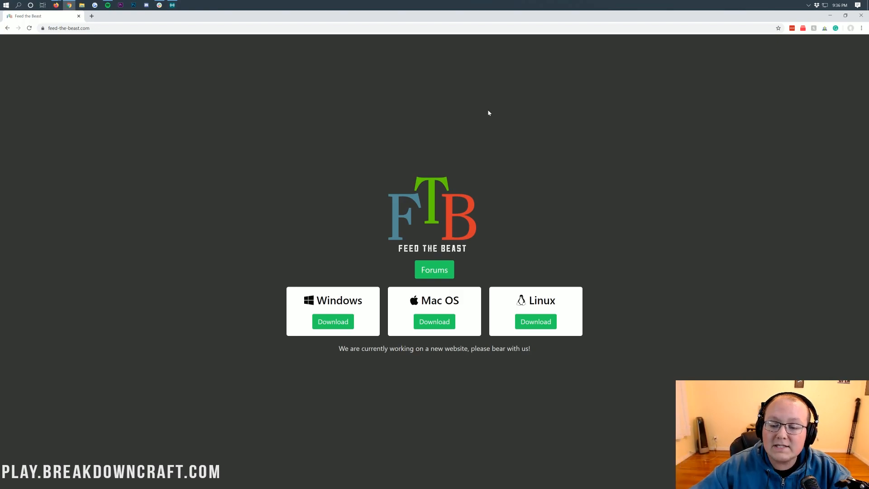
mouse_move(93, 257)
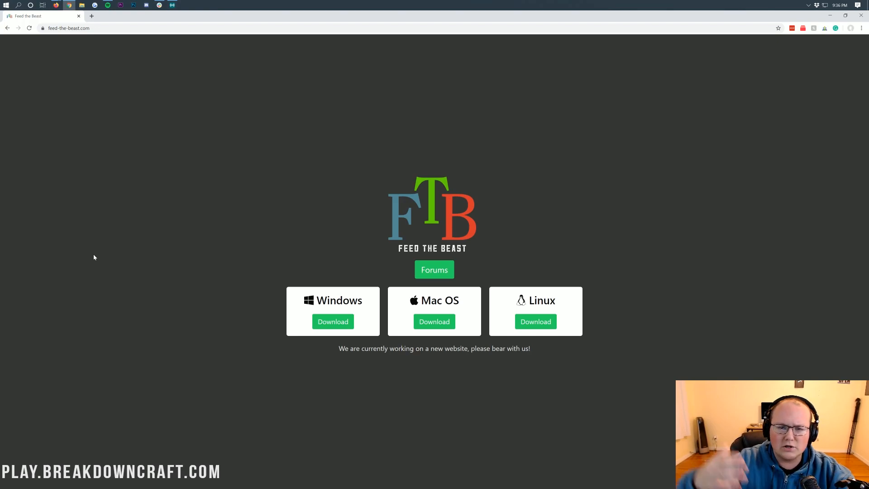
mouse_move(418, 188)
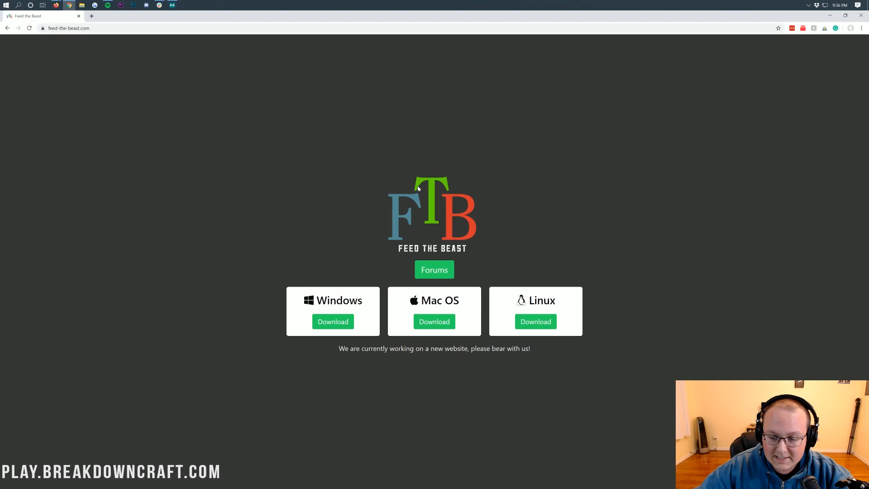
mouse_move(333, 321)
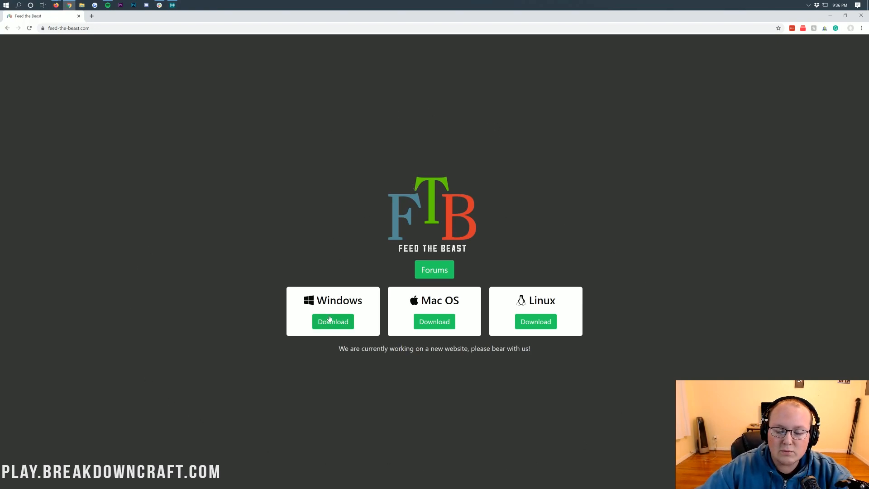
left_click(332, 322)
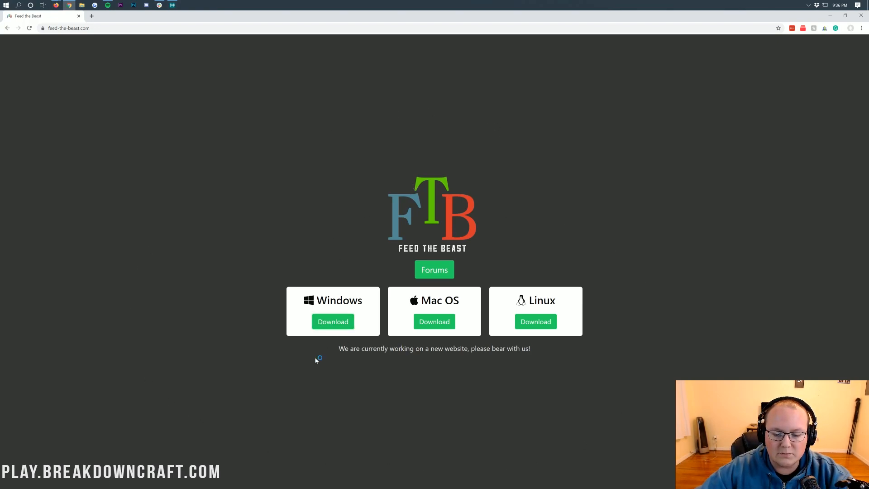
left_click(332, 320)
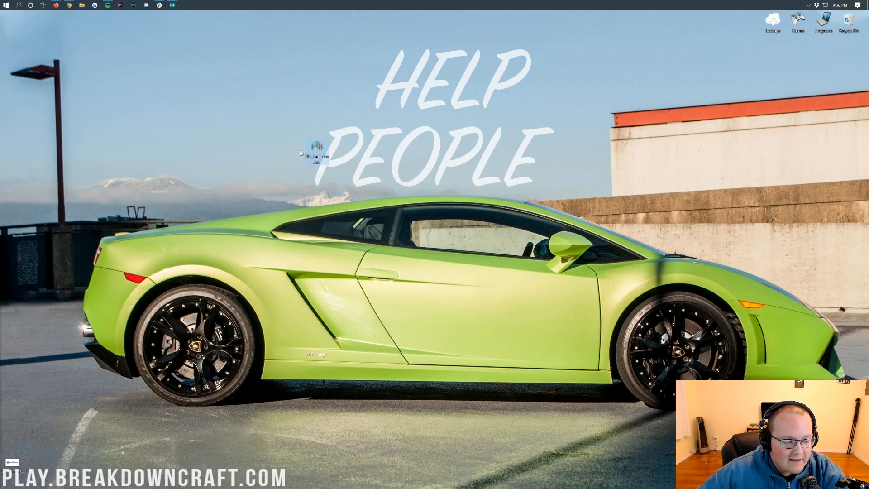
mouse_move(299, 149)
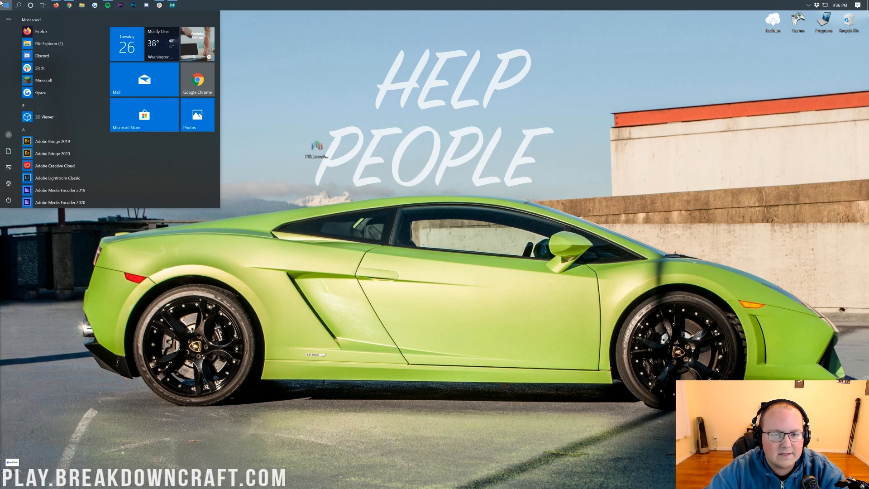
Step: Search 'downloads' from the Start menu to locate the FTB Launcher file for the desktop
type("downloads")
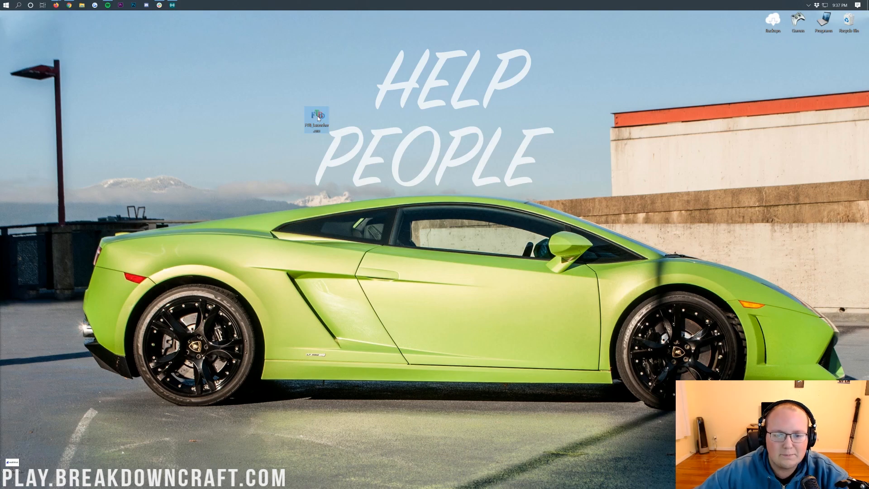
Step: Run the FTB Launcher from the desktop and apply the c:\ftb folder with English (US) language
double_click(317, 118)
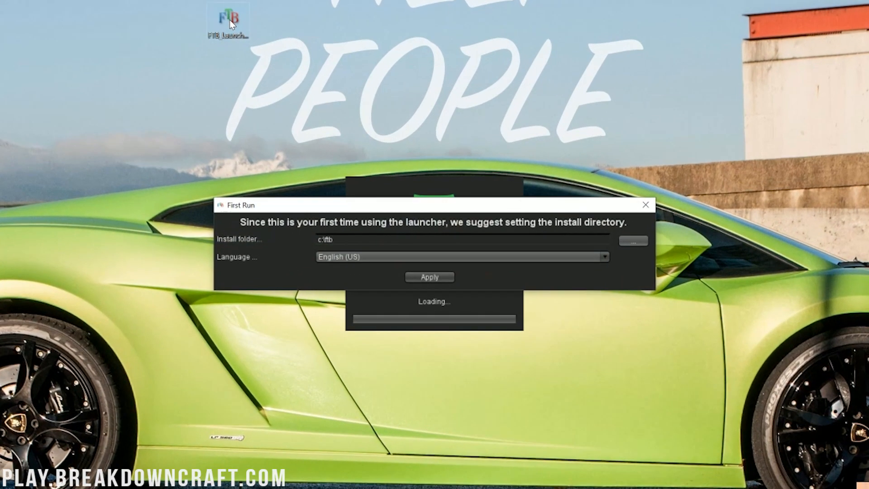
mouse_move(263, 216)
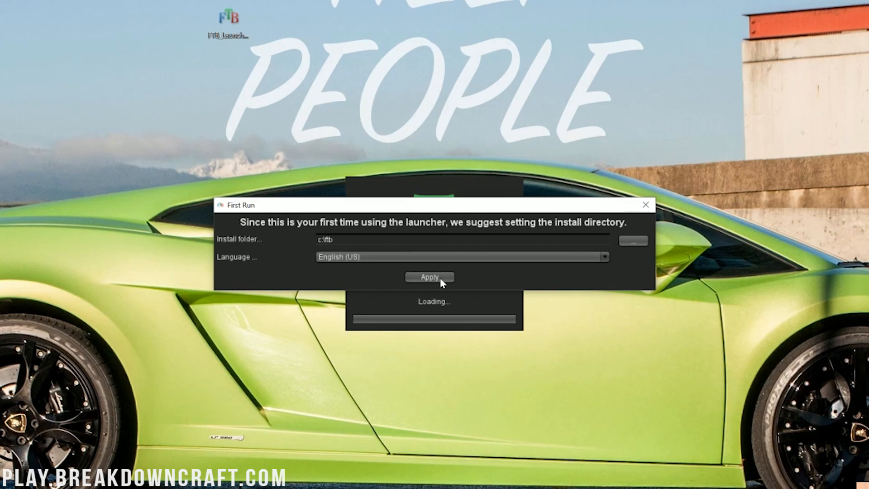
left_click(429, 277)
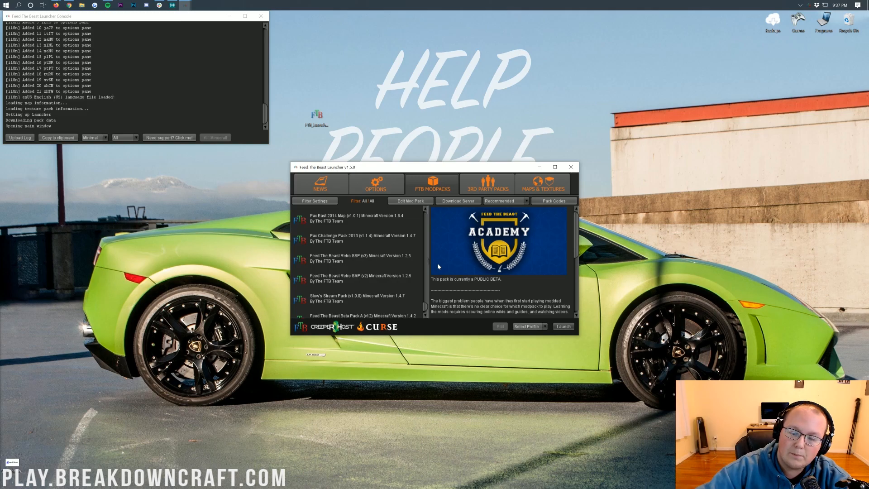
mouse_move(404, 198)
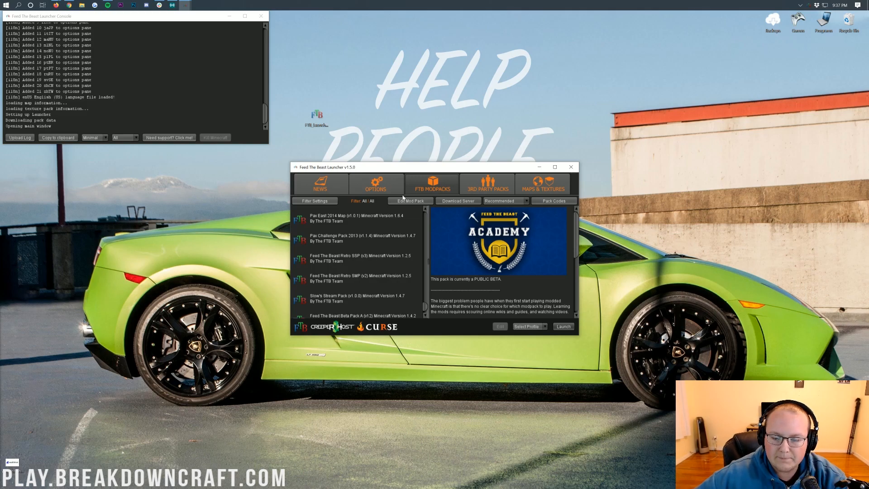
mouse_move(399, 188)
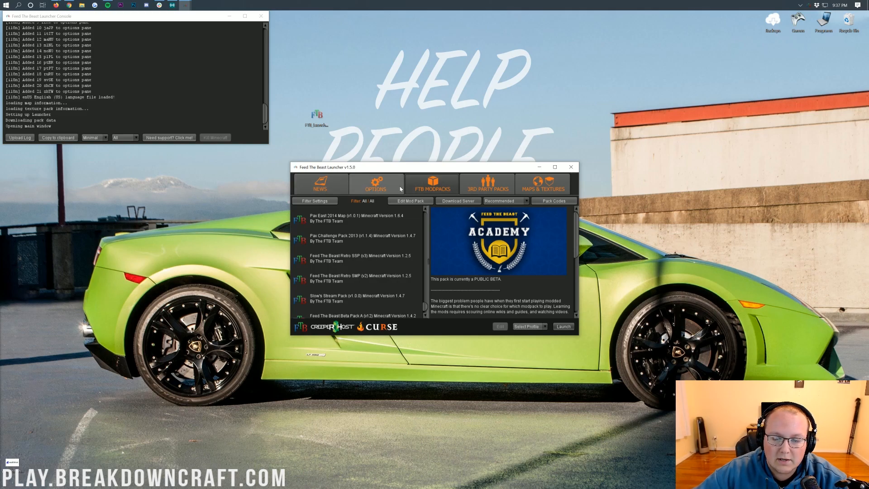
Step: Confirm RAM Maximum 6.0 GB in Options, then show the FTB Modpacks list
left_click(376, 184)
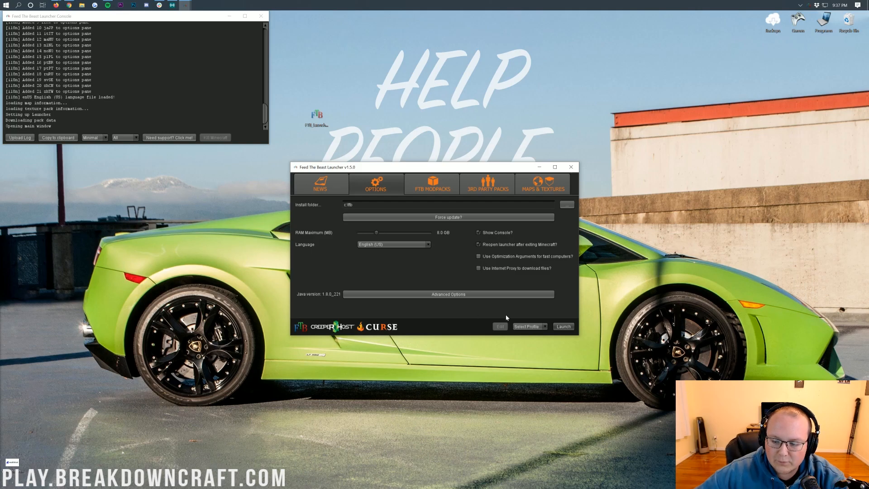
mouse_move(500, 312)
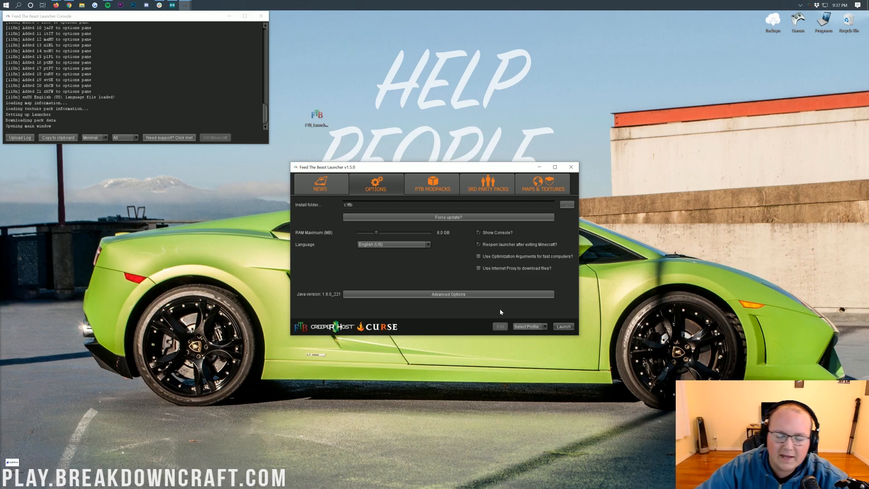
mouse_move(451, 249)
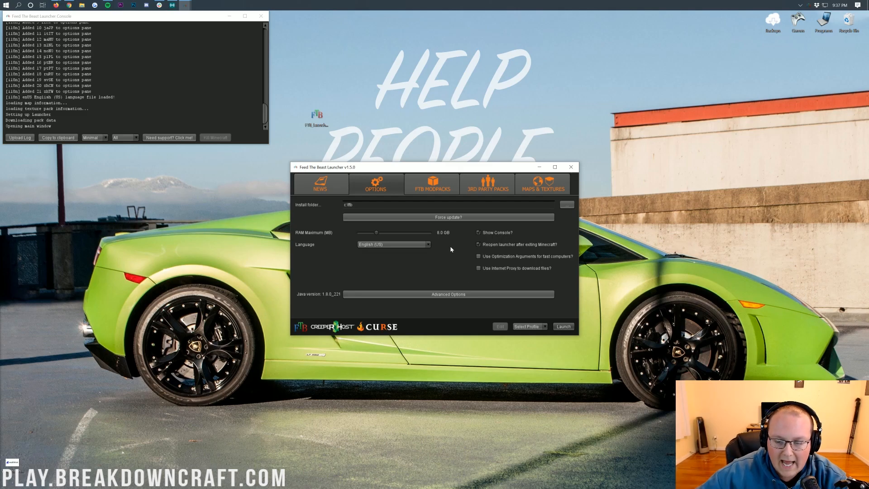
mouse_move(448, 240)
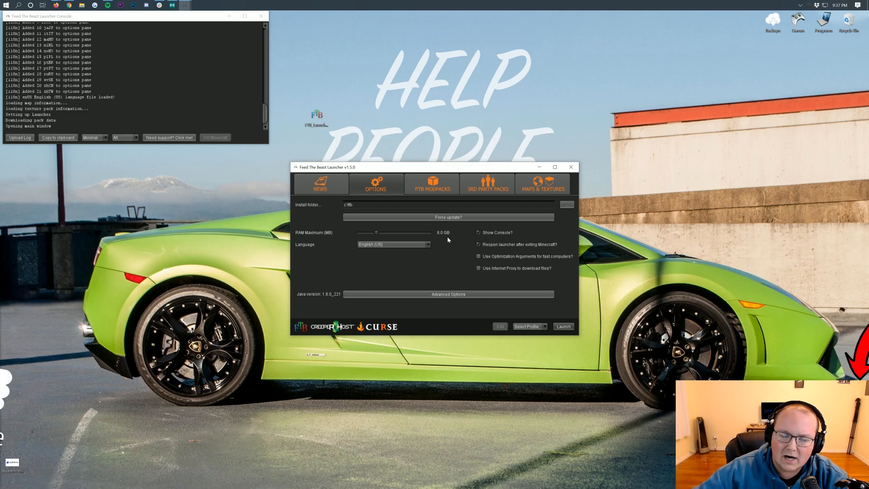
left_click(432, 184)
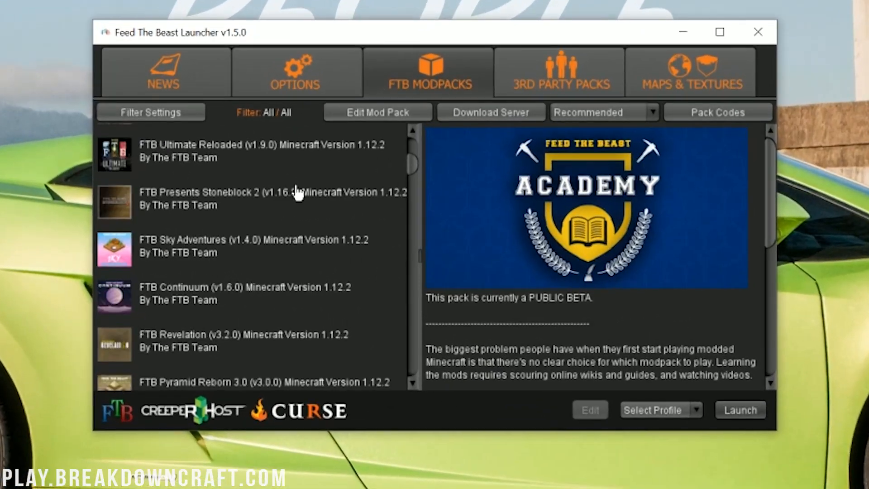
Step: Select FTB Infinity Evolved 1.7 (v3.1.0) in the modpack list to show its description
scroll("down", 3)
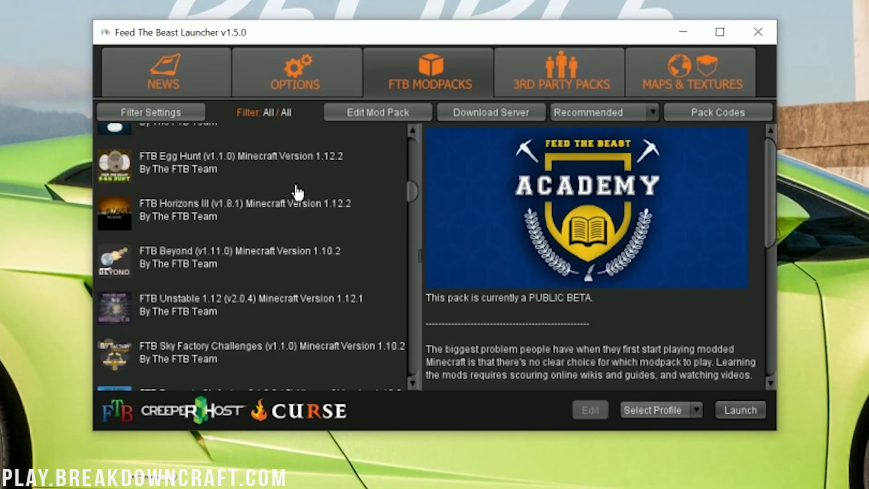
scroll("down", 3)
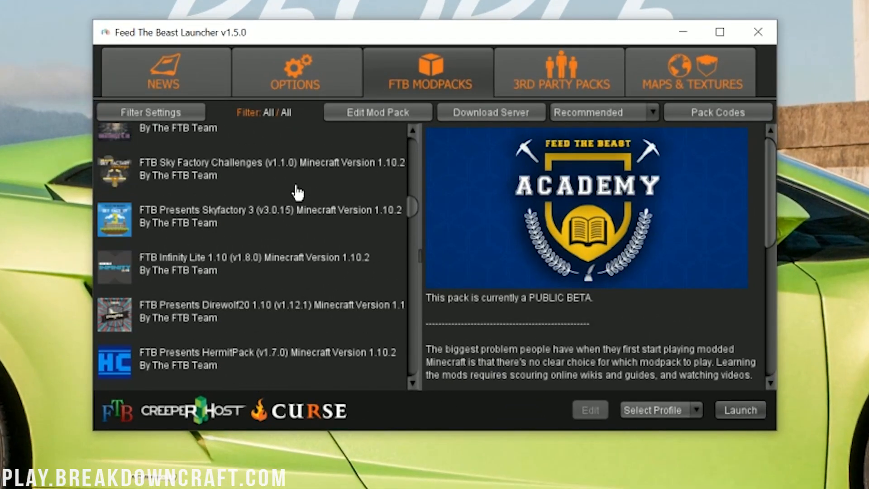
left_click(250, 223)
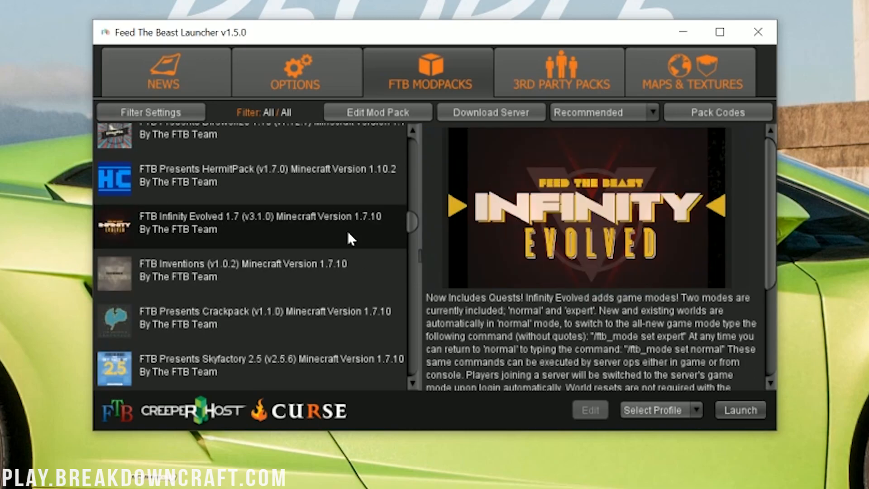
mouse_move(272, 235)
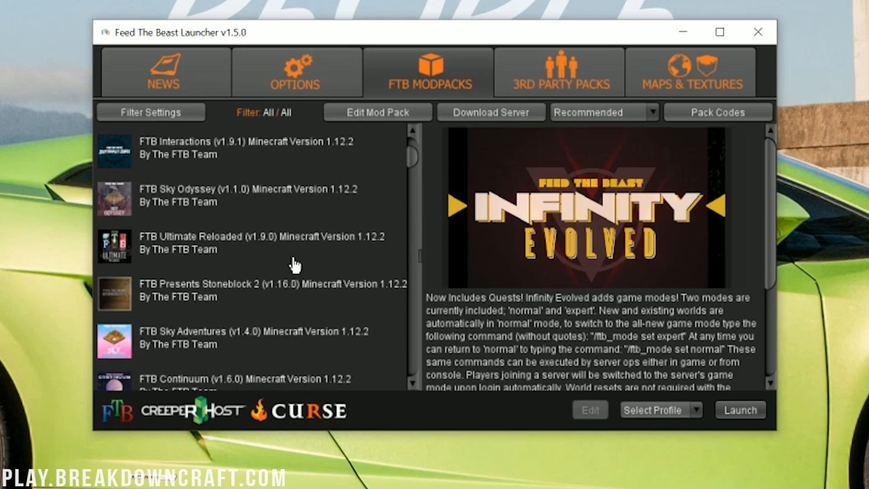
scroll("down", 3)
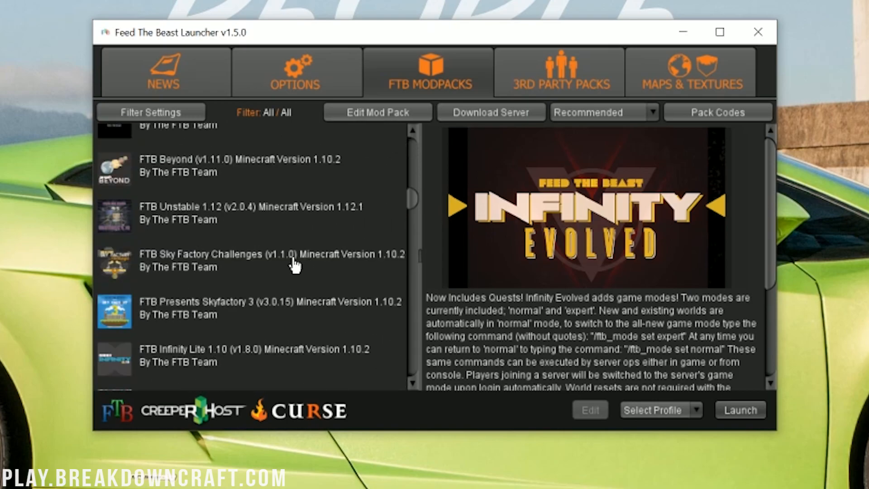
scroll("down", 3)
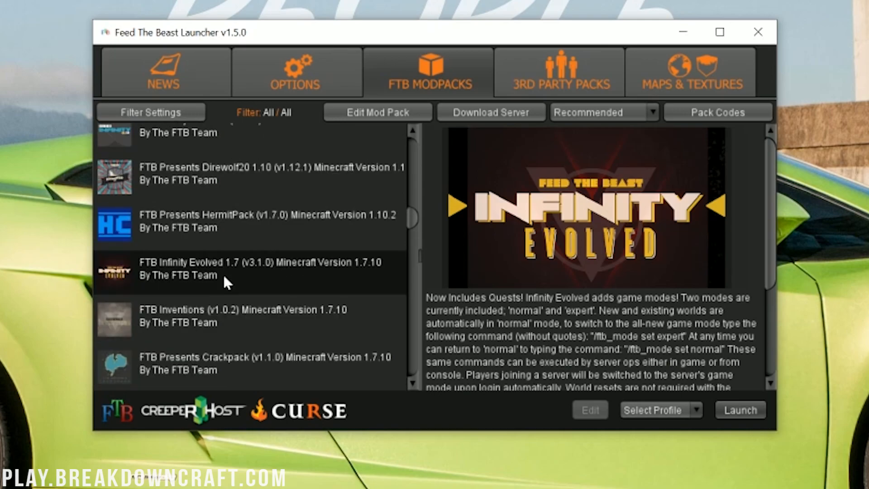
mouse_move(640, 427)
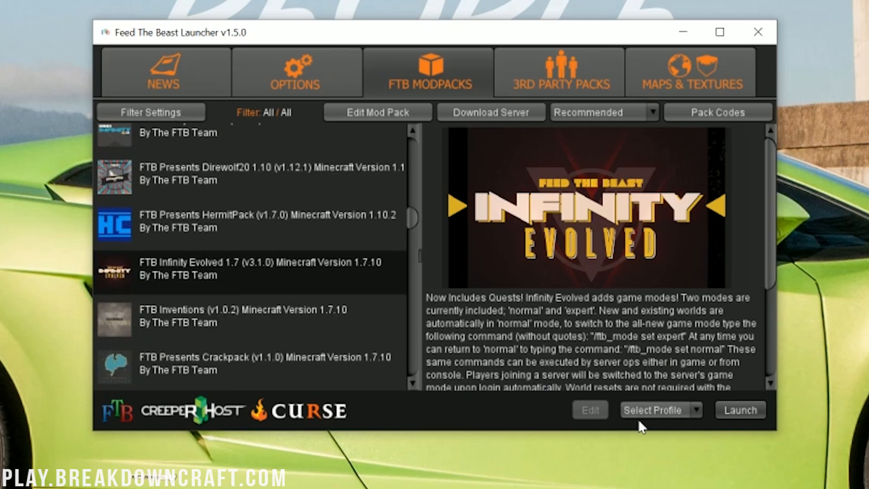
Step: From the Select Profile dropdown, start Create Profile to view the username/password/profile-name form
left_click(696, 409)
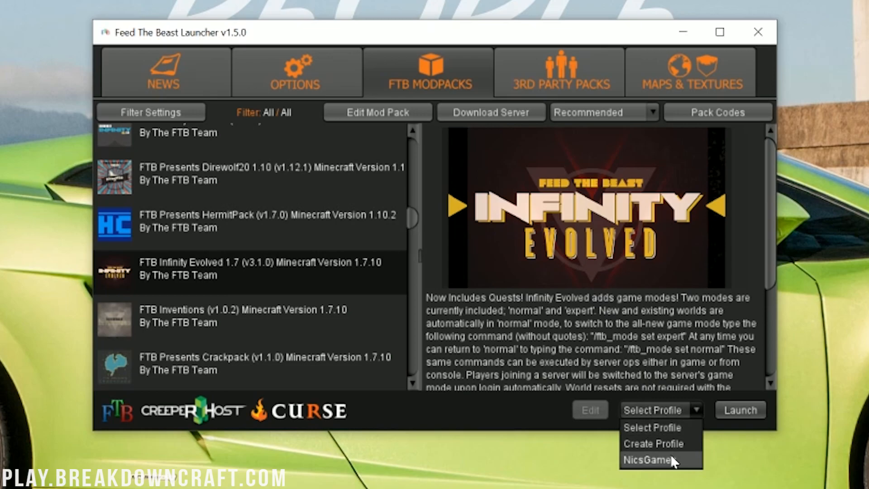
mouse_move(642, 462)
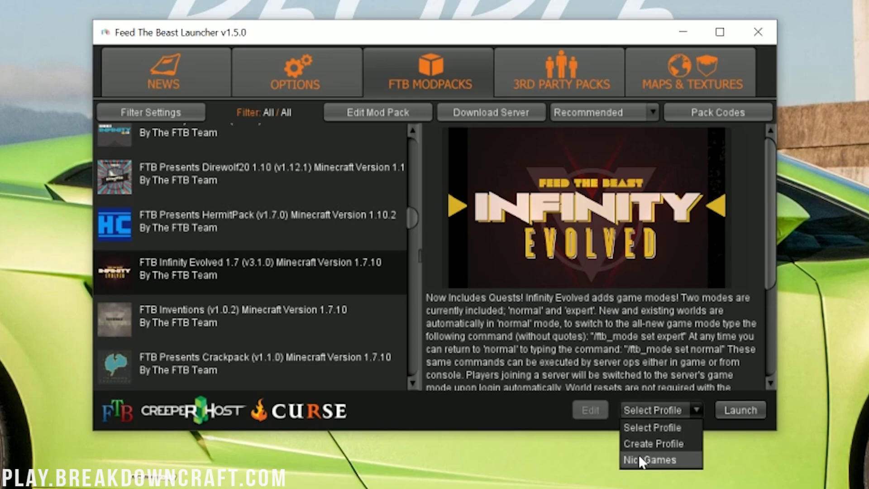
mouse_move(654, 443)
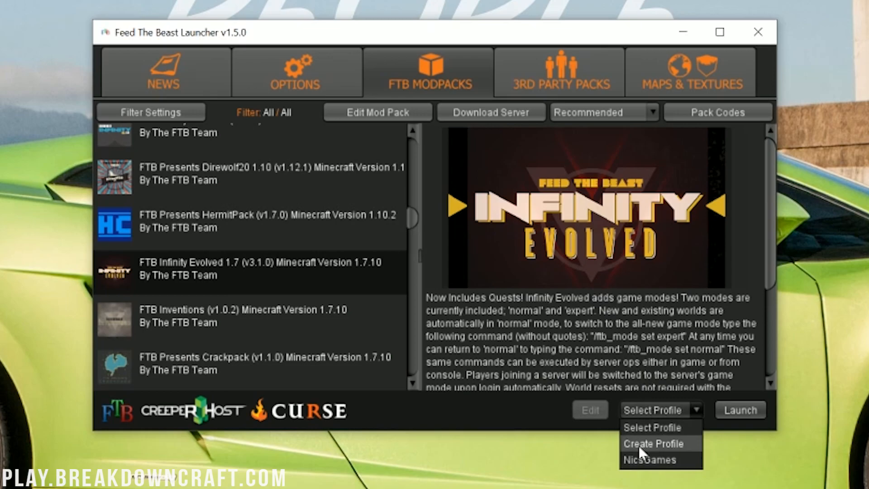
left_click(654, 443)
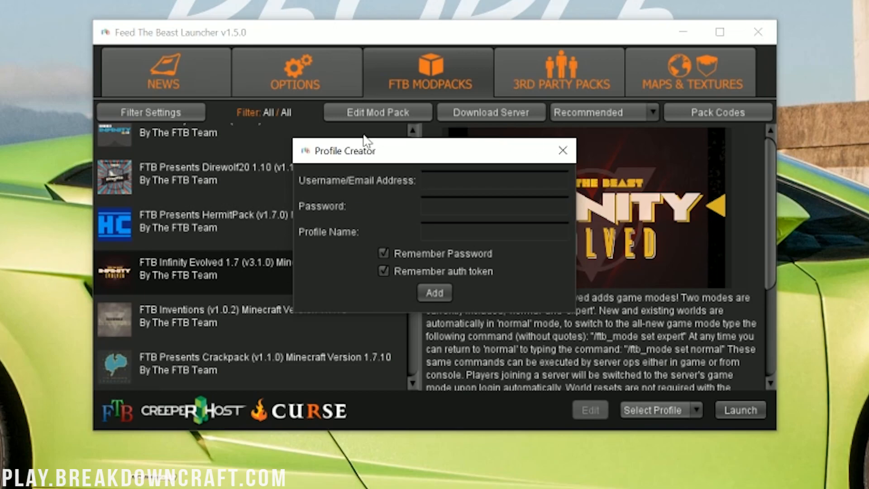
mouse_move(366, 141)
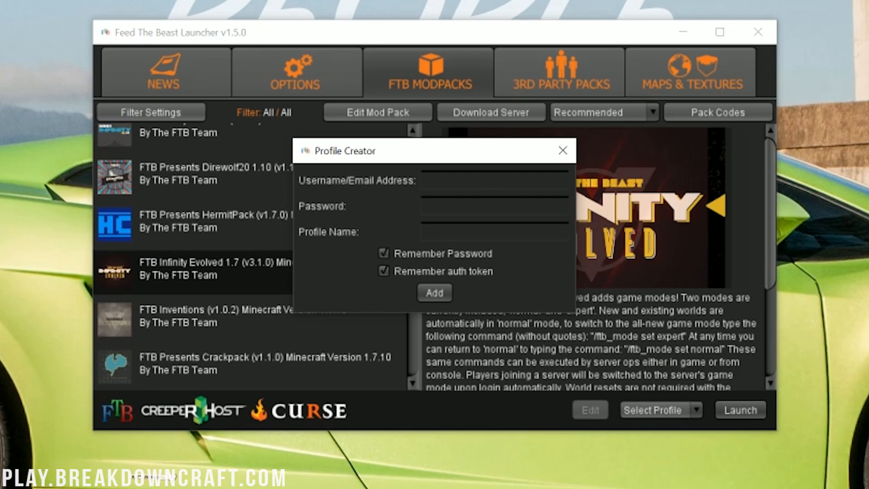
mouse_move(431, 311)
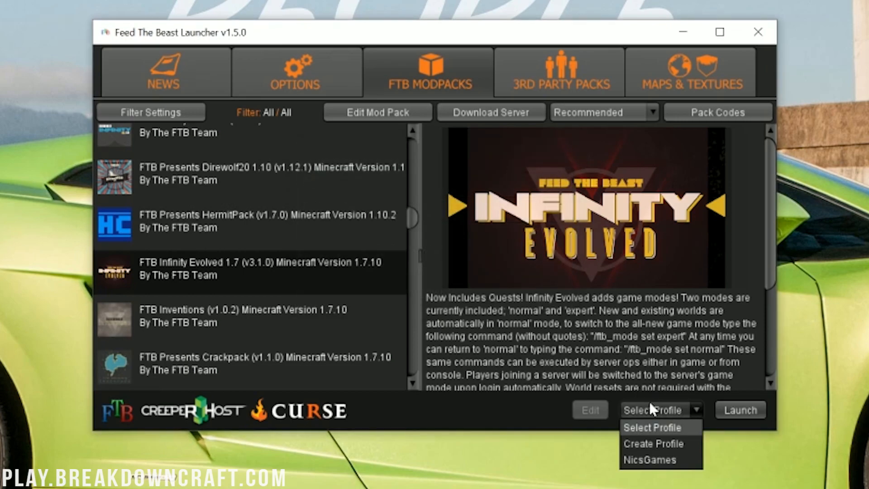
mouse_move(659, 460)
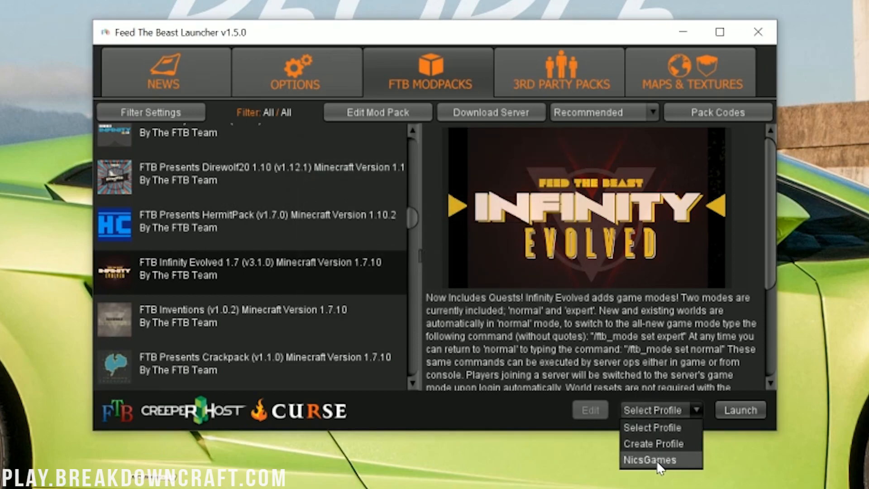
Step: Choose the saved NicsGames profile and launch FTB Infinity Evolved
left_click(650, 460)
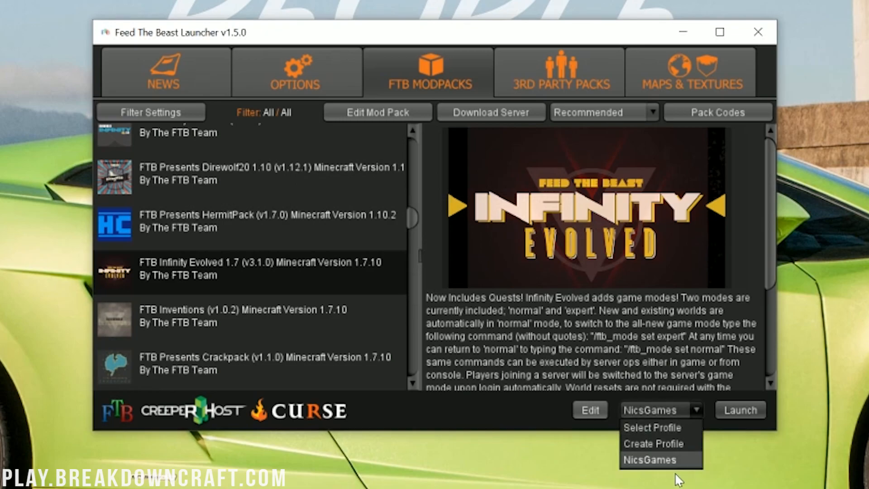
mouse_move(681, 470)
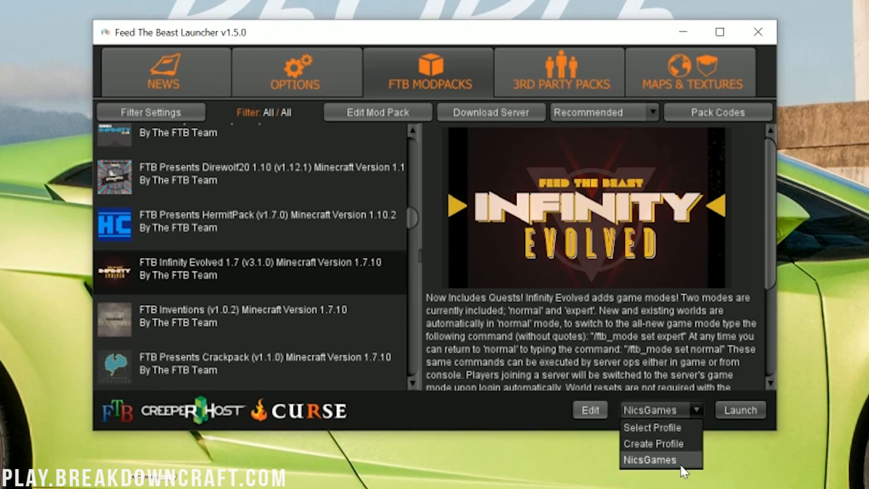
left_click(649, 460)
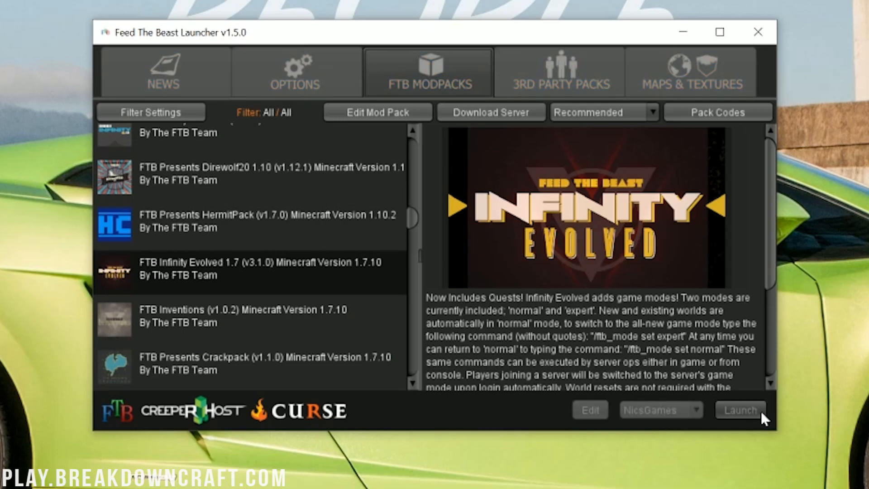
left_click(739, 409)
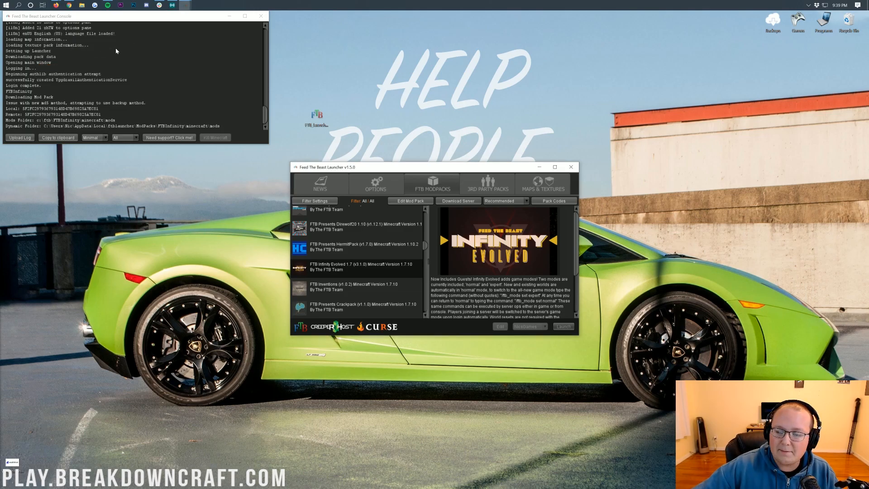
Step: Let the Downloading Files dialog finish so Minecraft 1.7.10 begins loading the modpack
left_click(563, 326)
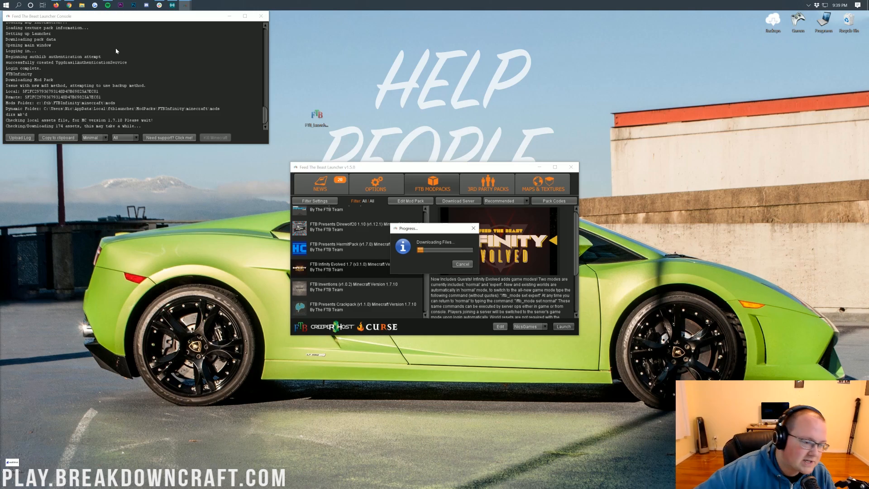
mouse_move(128, 125)
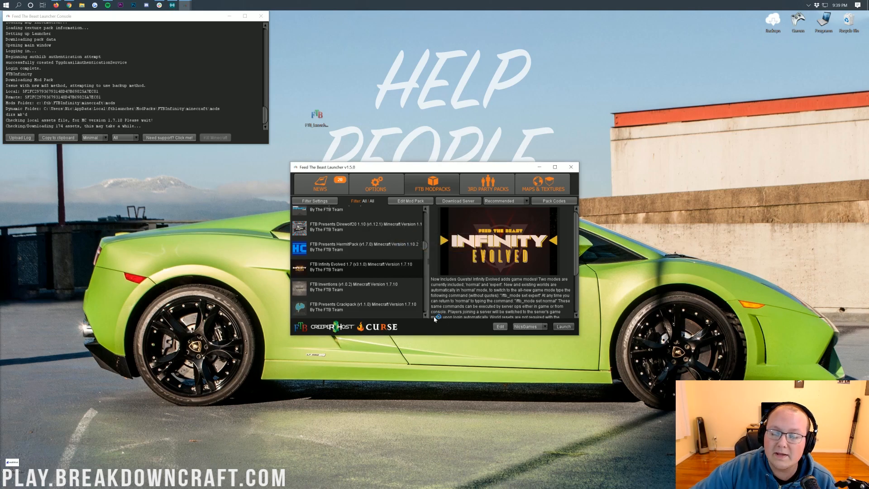
left_click(562, 327)
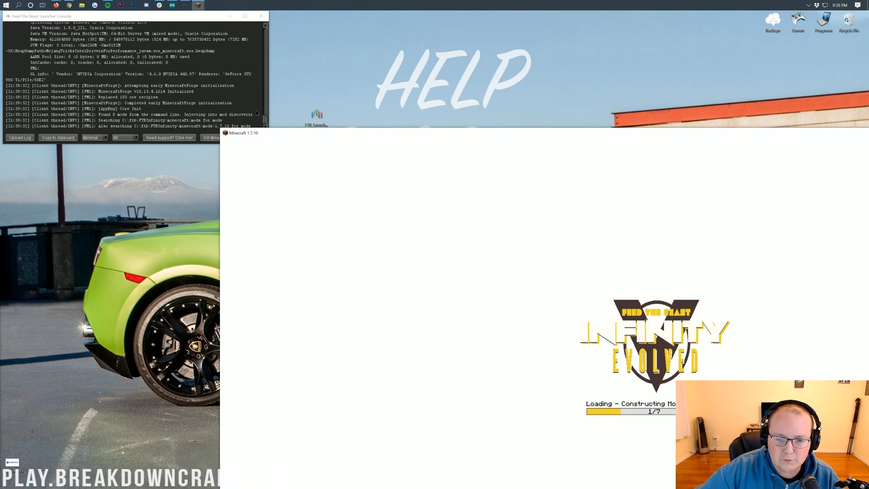
mouse_move(287, 139)
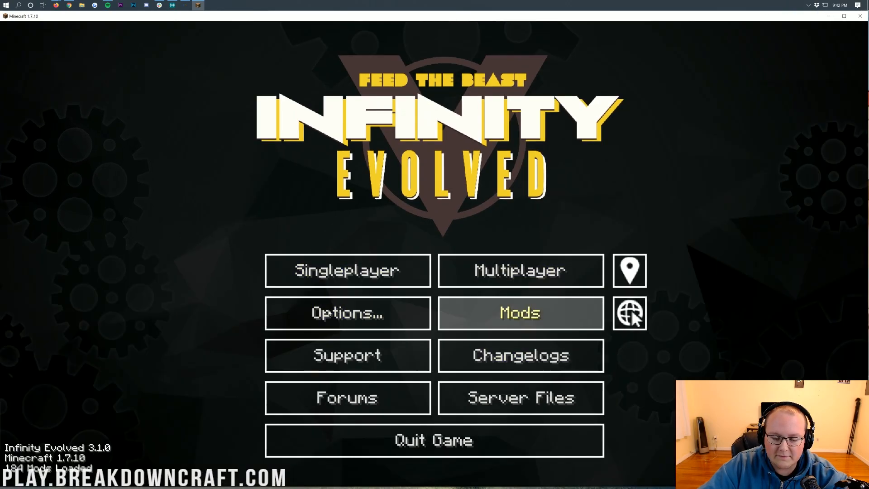
Step: Go Singleplayer, Create New World, and OK the Biomes O' Plenty world-type notice
left_click(346, 270)
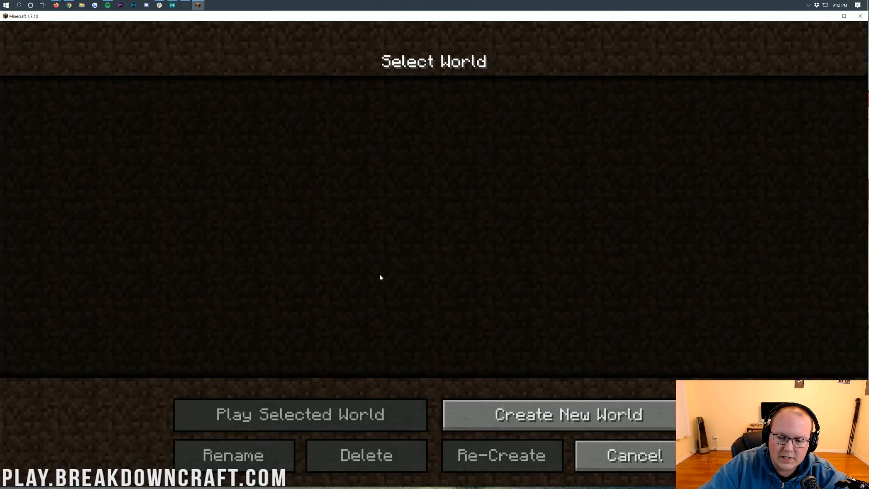
left_click(567, 414)
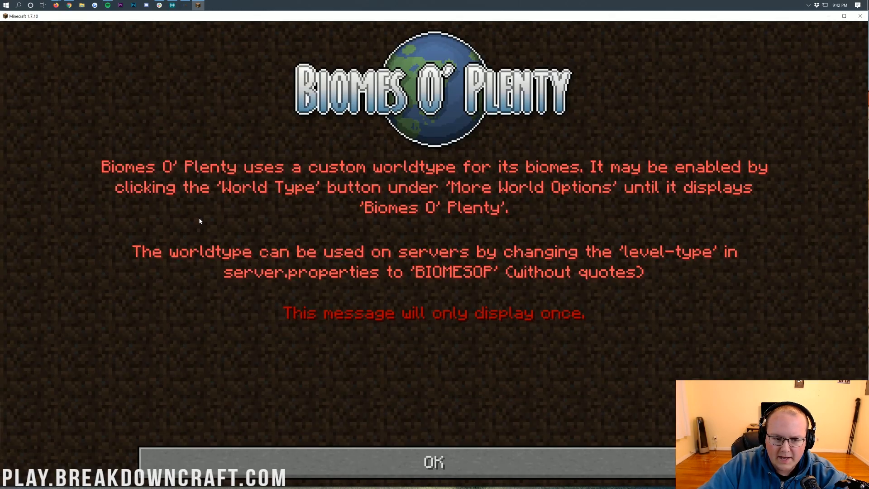
mouse_move(434, 461)
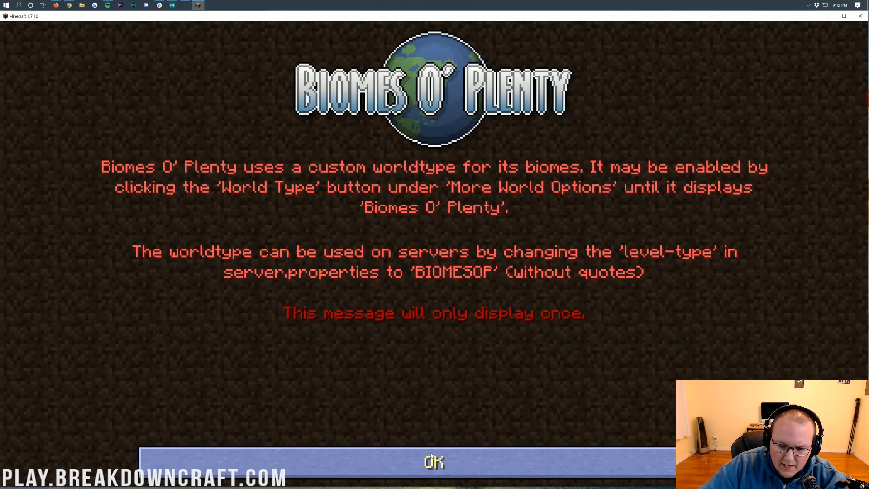
left_click(434, 461)
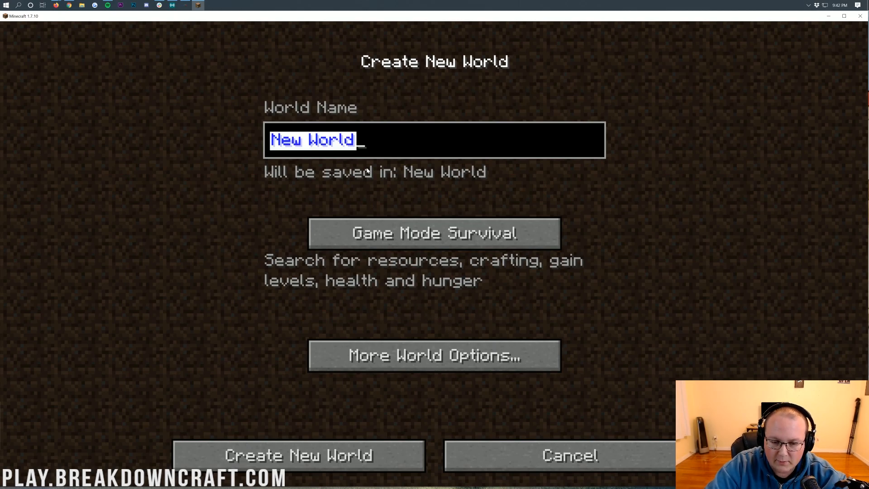
Step: Name the world 'Test Word' and set Game Mode to Creative
type("Test")
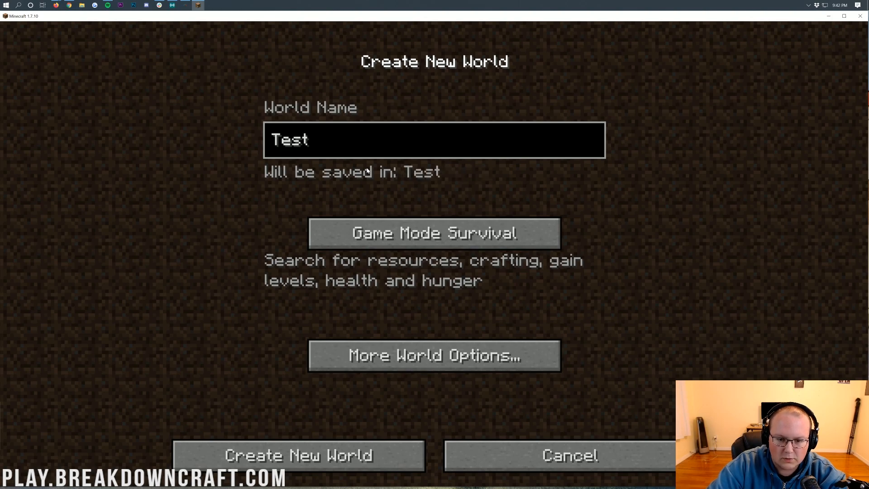
left_click(433, 232)
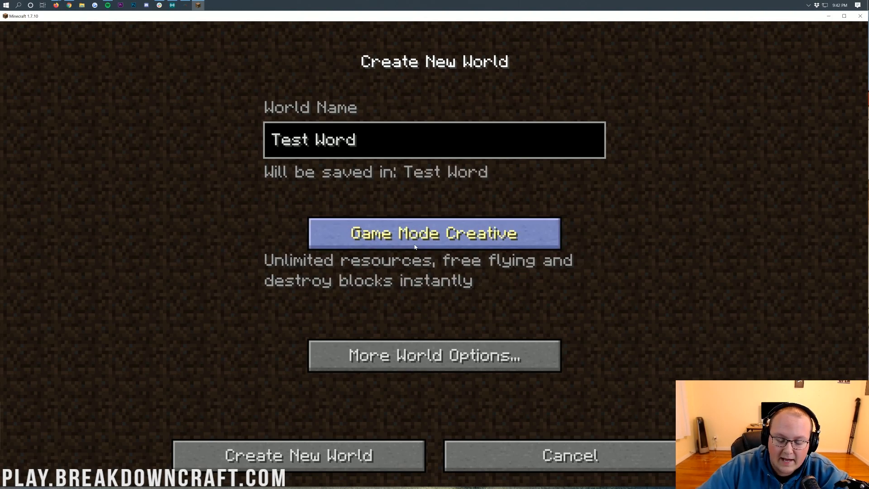
Step: In More World Options set World Type to Biomes O' Plenty, then generate the world
left_click(433, 355)
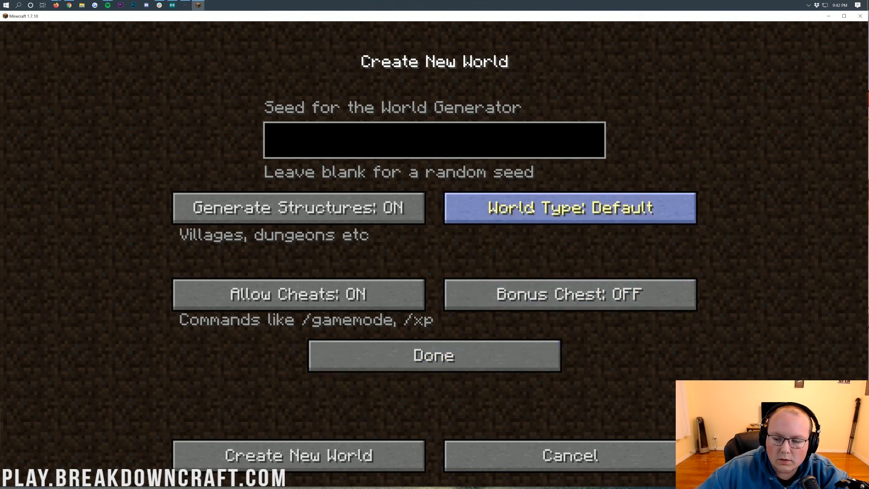
left_click(569, 207)
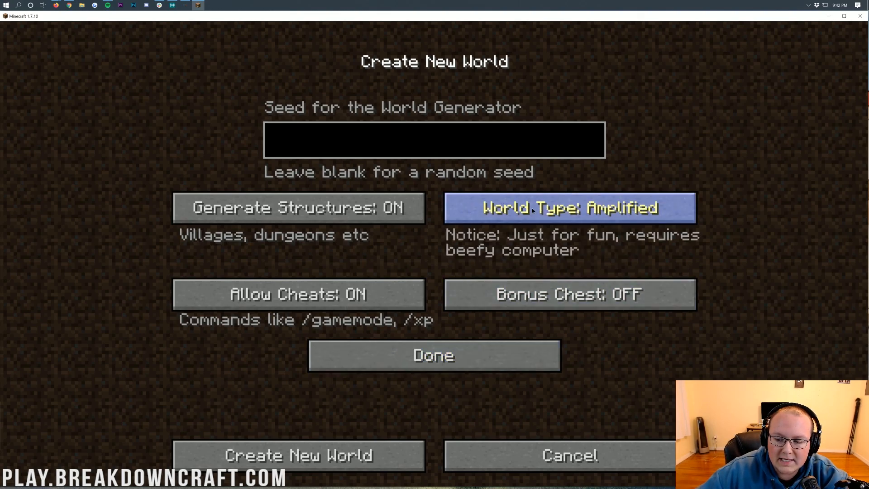
left_click(569, 208)
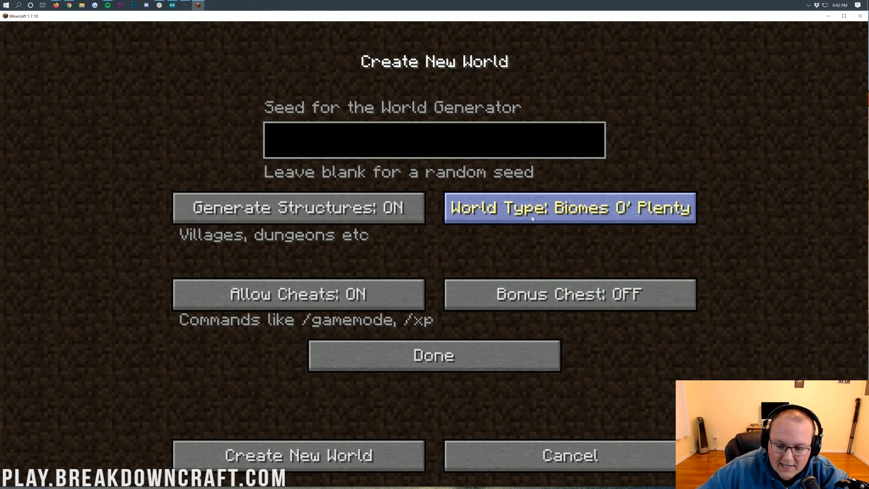
mouse_move(559, 221)
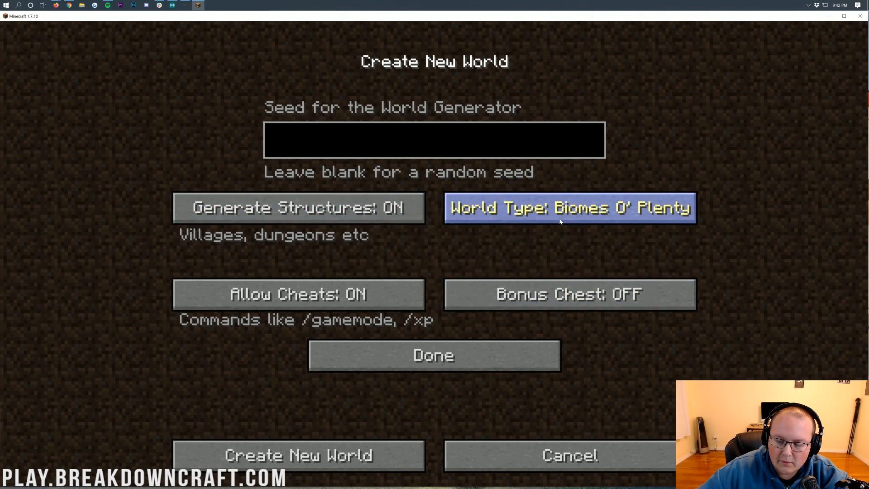
left_click(433, 354)
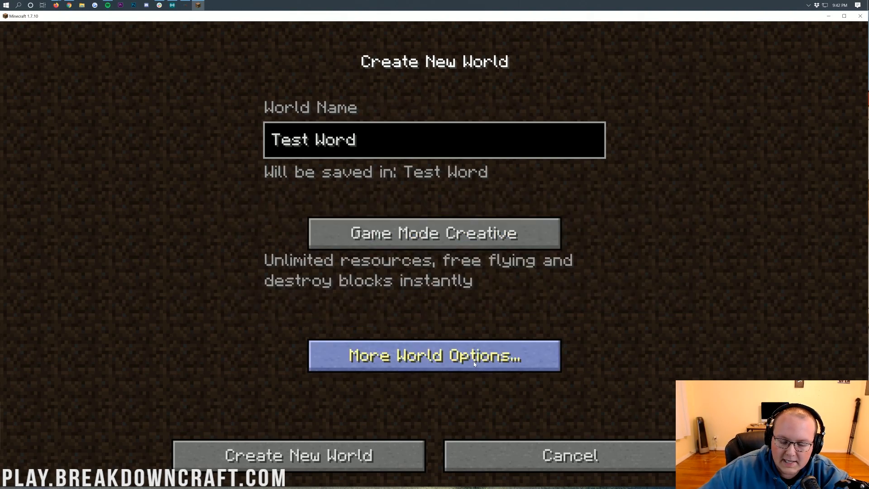
left_click(297, 456)
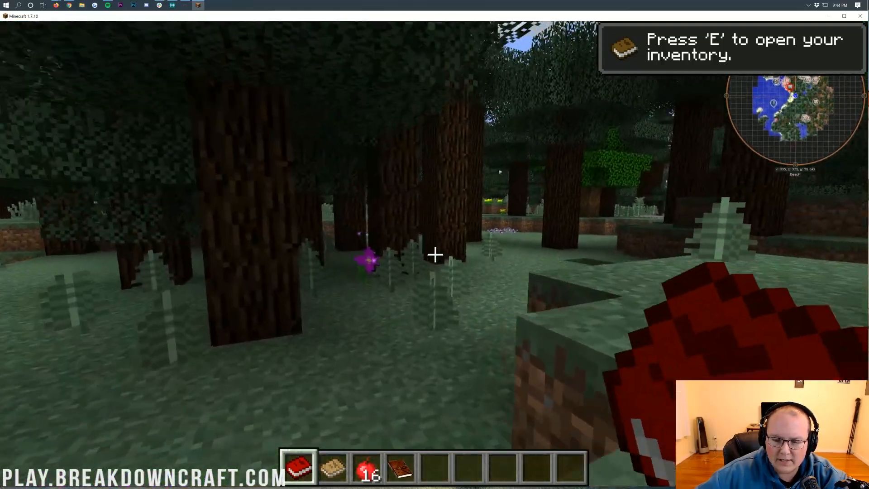
mouse_move(435, 255)
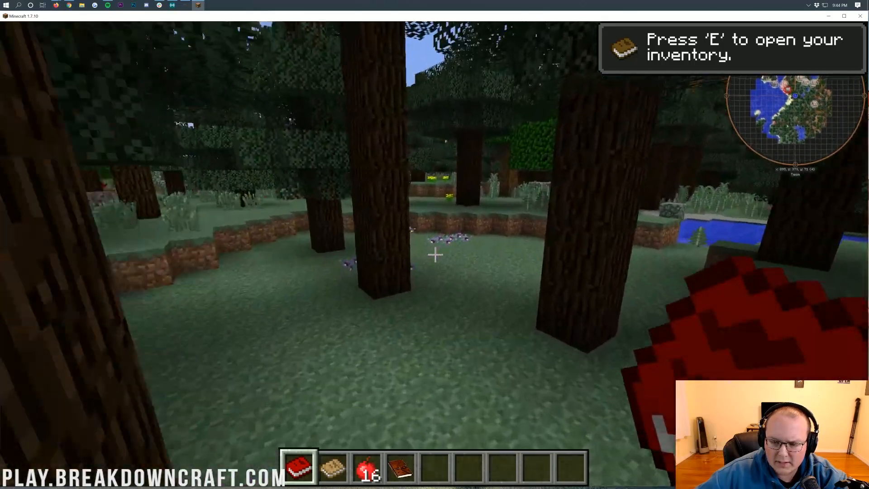
mouse_move(434, 255)
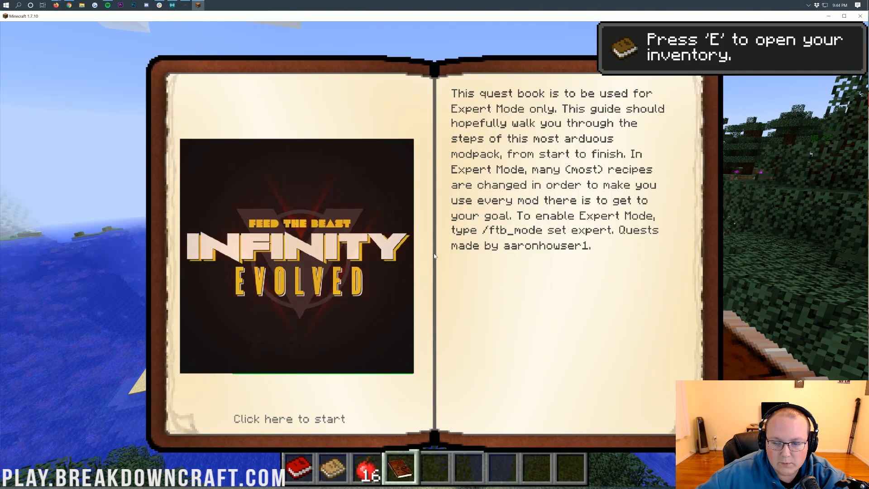
Step: Browse the quest book's 'It's Like a Whole New Game' set, then close the book to return to the world
left_click(289, 418)
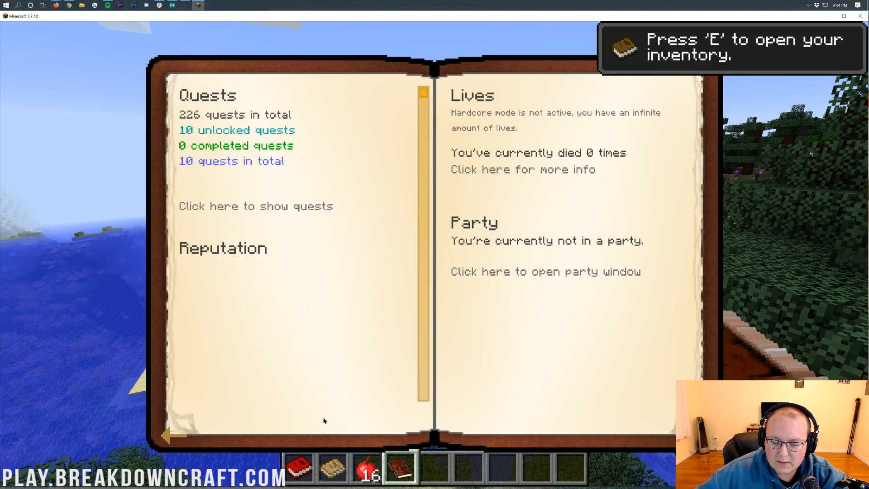
mouse_move(661, 438)
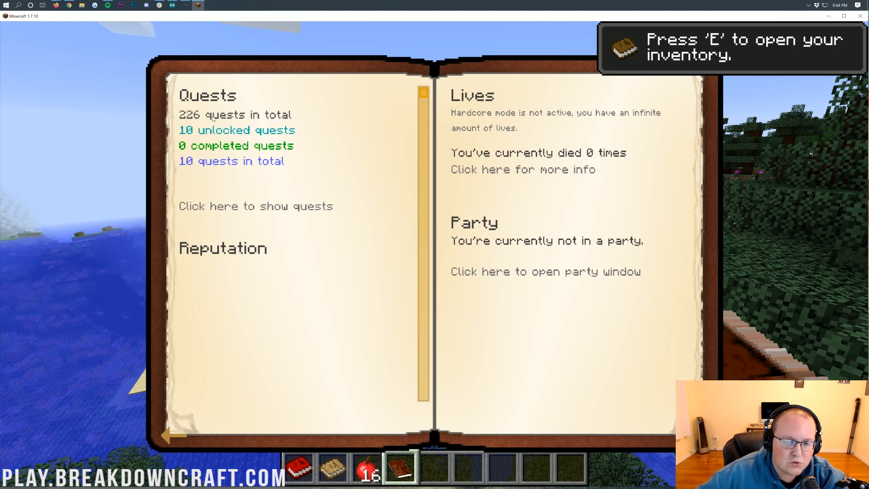
left_click(255, 206)
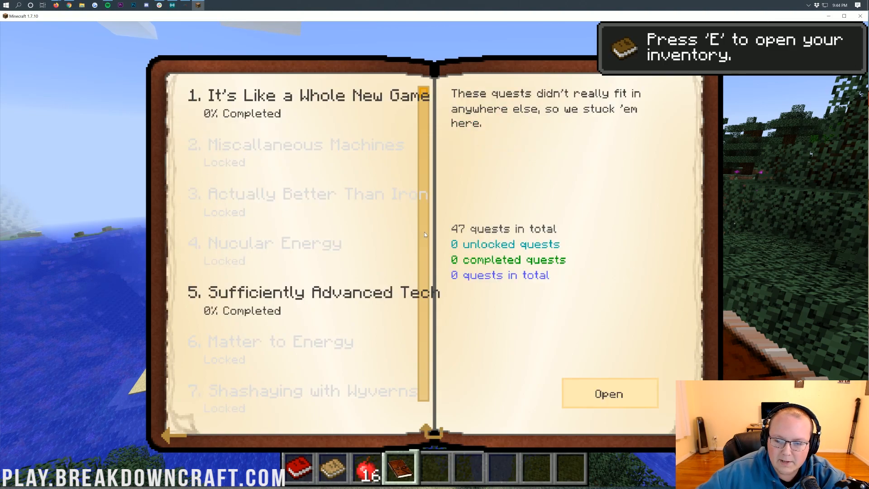
left_click(307, 95)
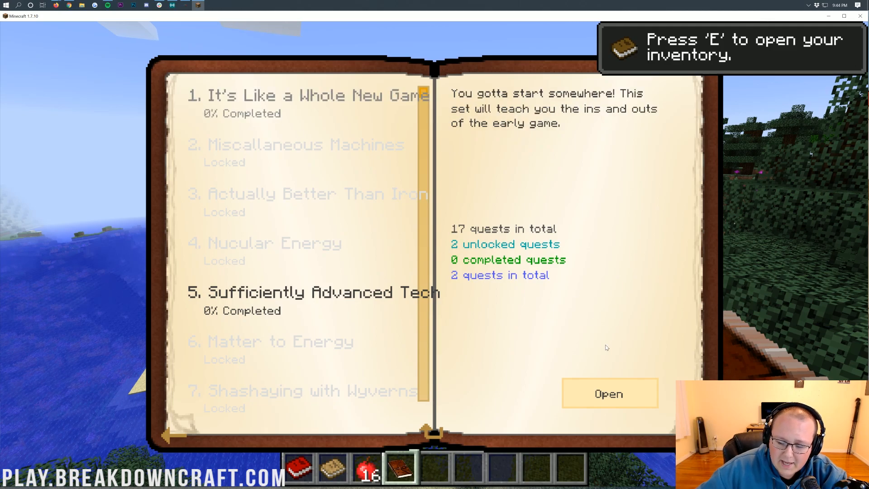
left_click(609, 394)
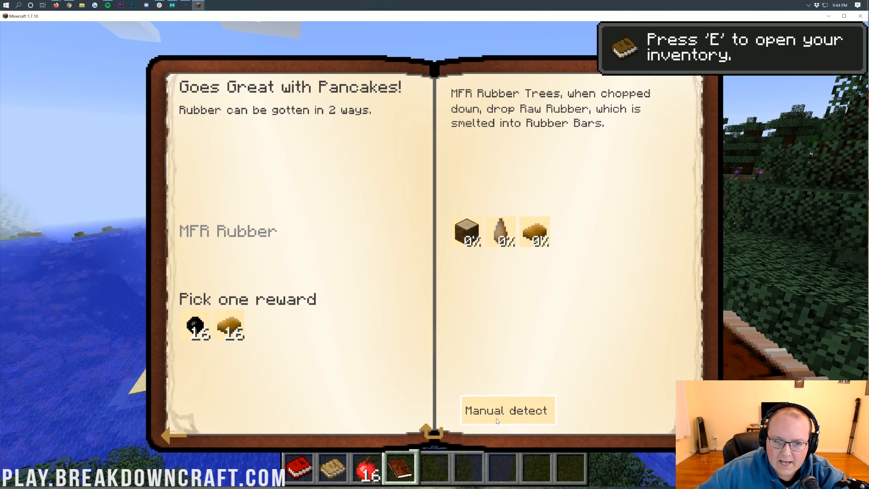
key("Escape")
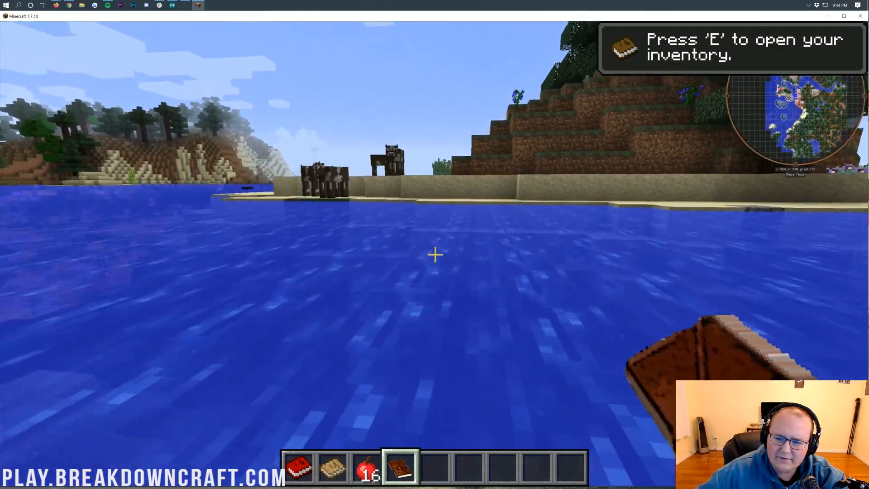
mouse_move(434, 254)
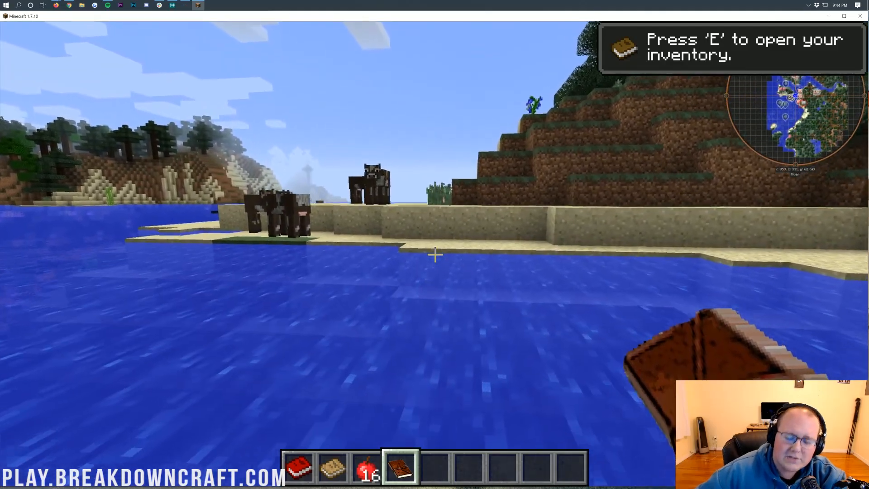